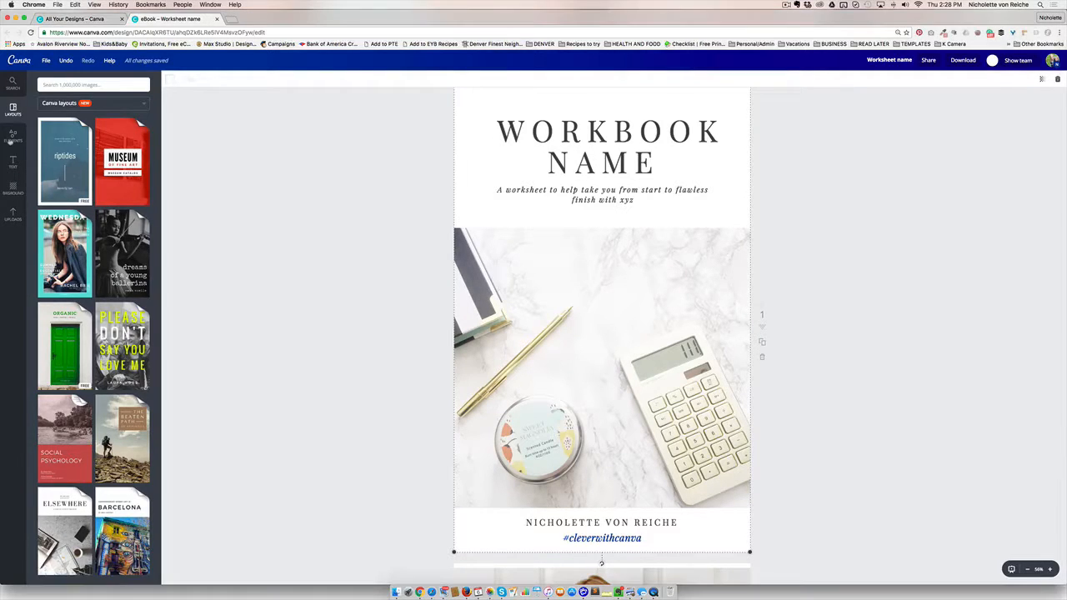
Add a thin line element from Shapes as a divider under the subtitle and deselect it.
left_click(13, 135)
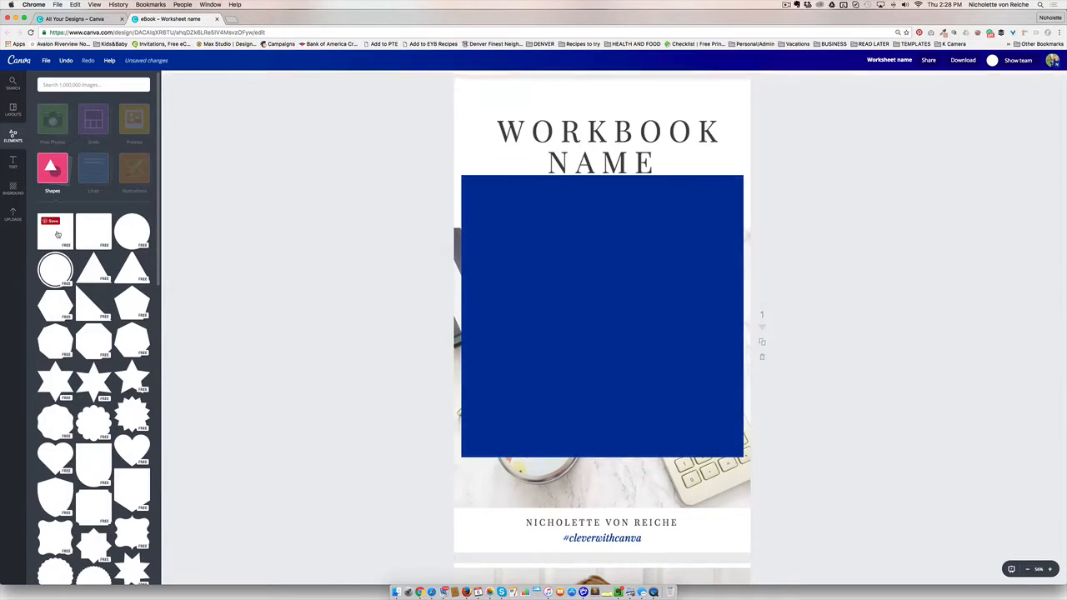
left_click(601, 317)
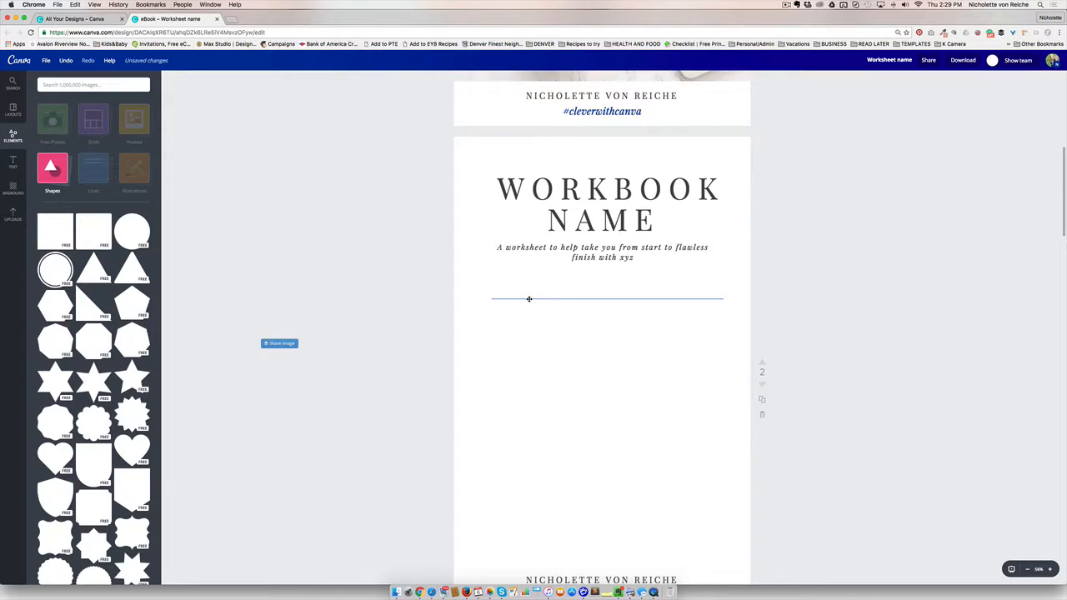
left_click(607, 297)
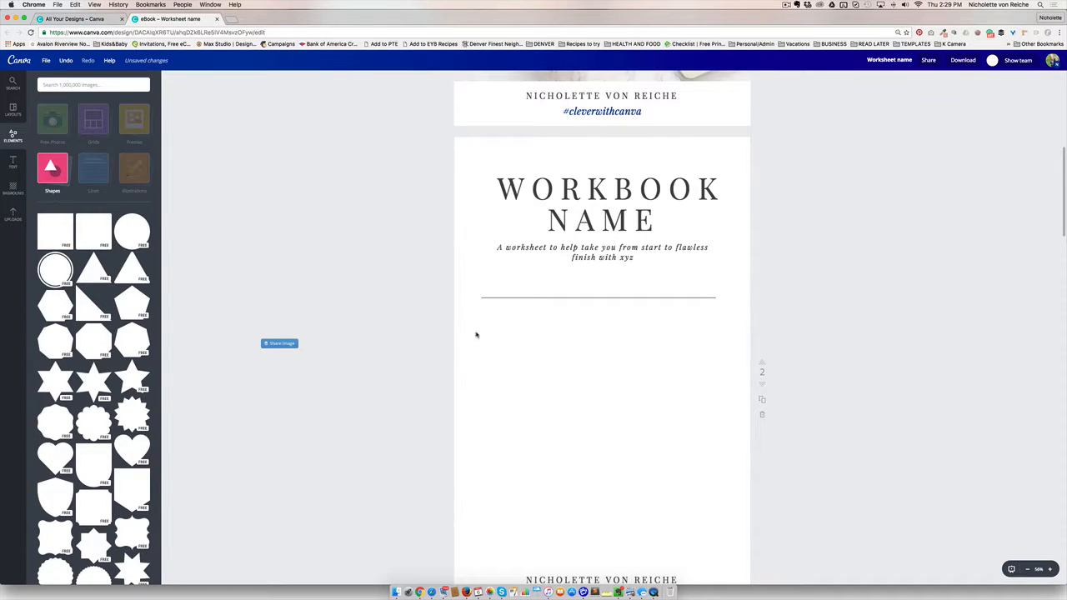
Search 'square', add one to the page, shrink it to checkbox size and recolour it as an outline.
left_click(91, 84)
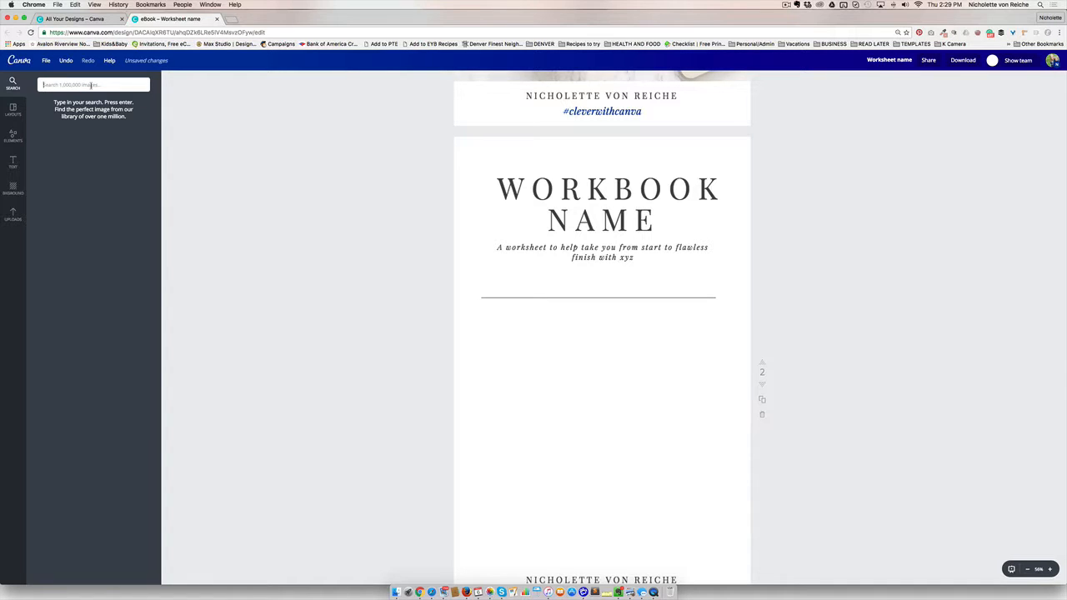
type("squ")
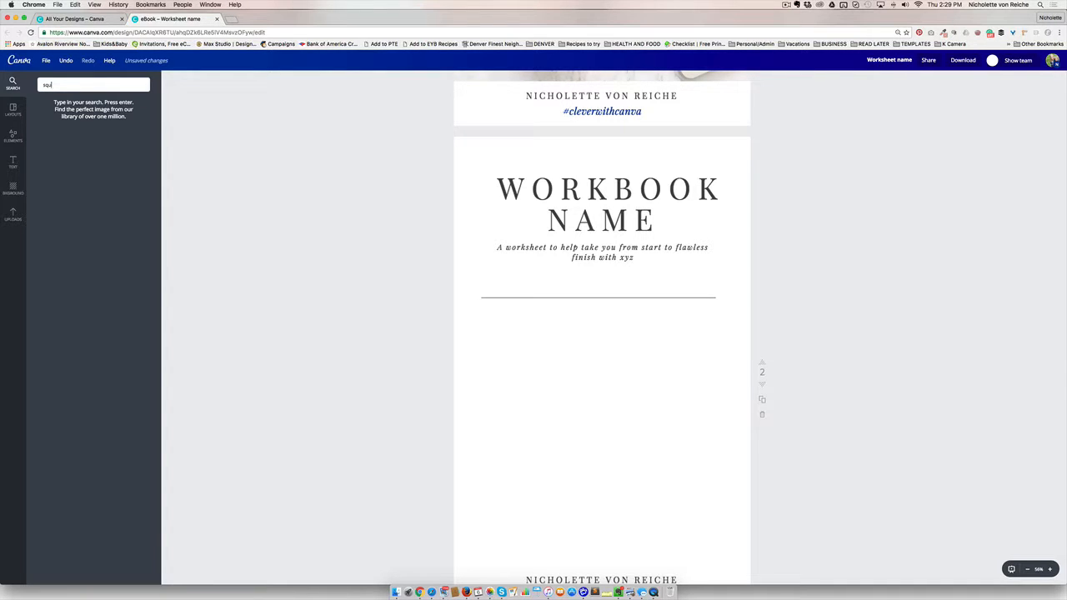
type("square")
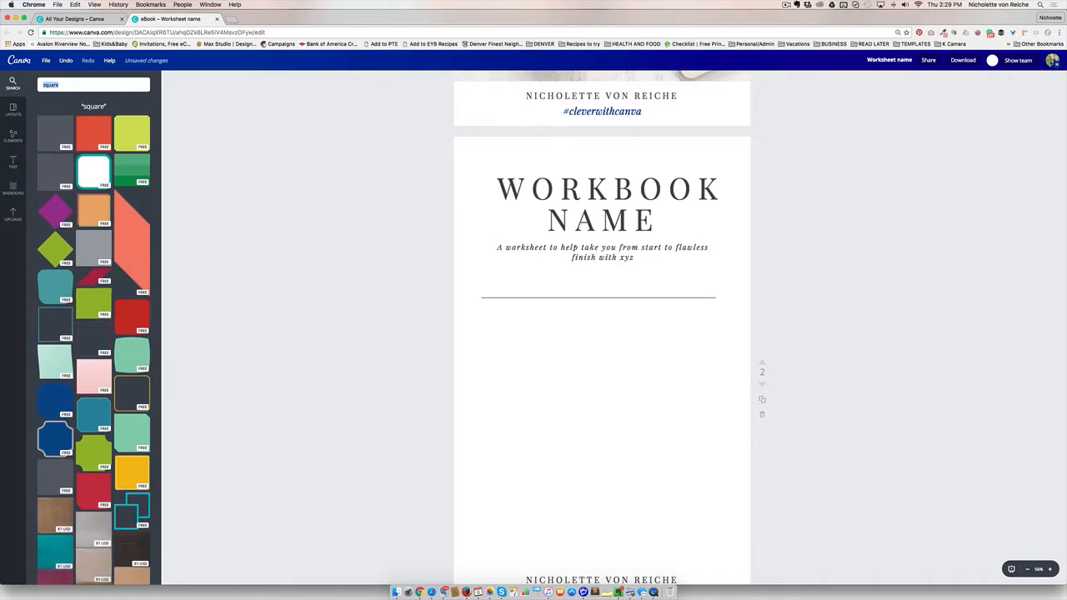
type("bro")
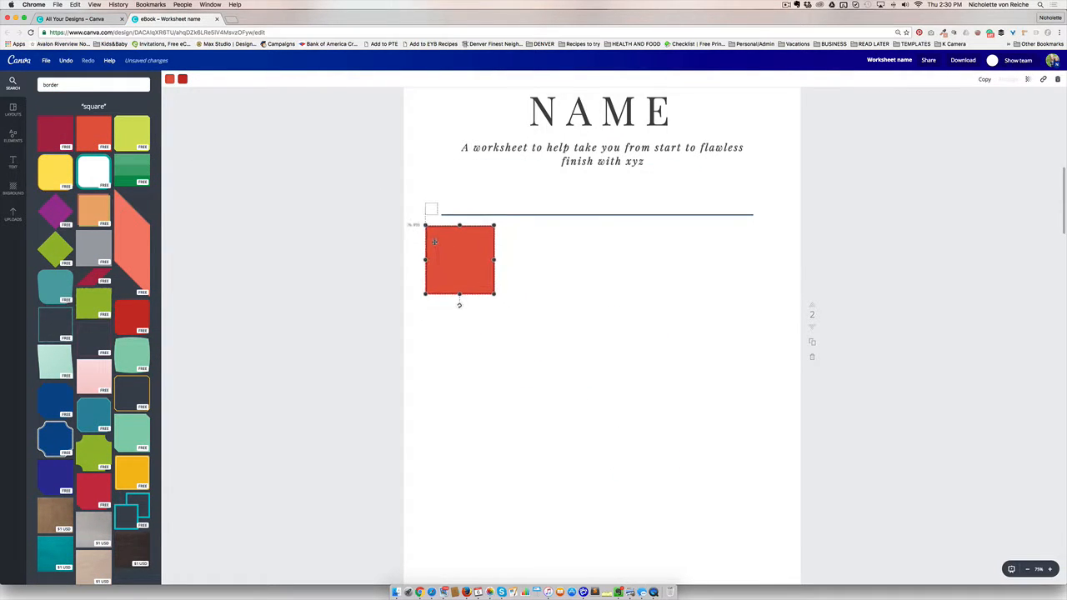
left_click_drag(494, 296, 436, 237)
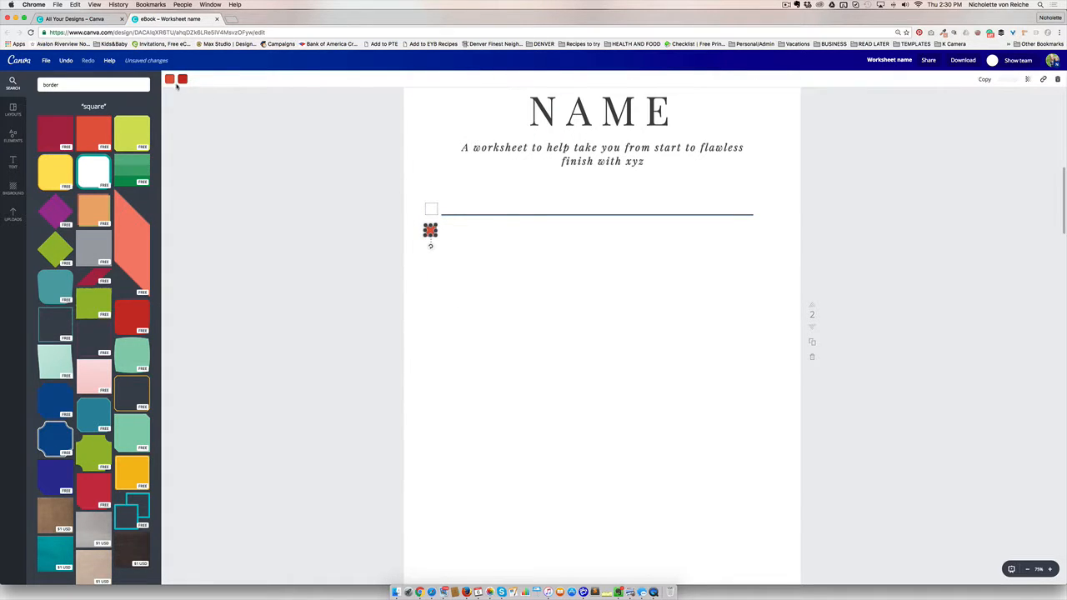
left_click(170, 80)
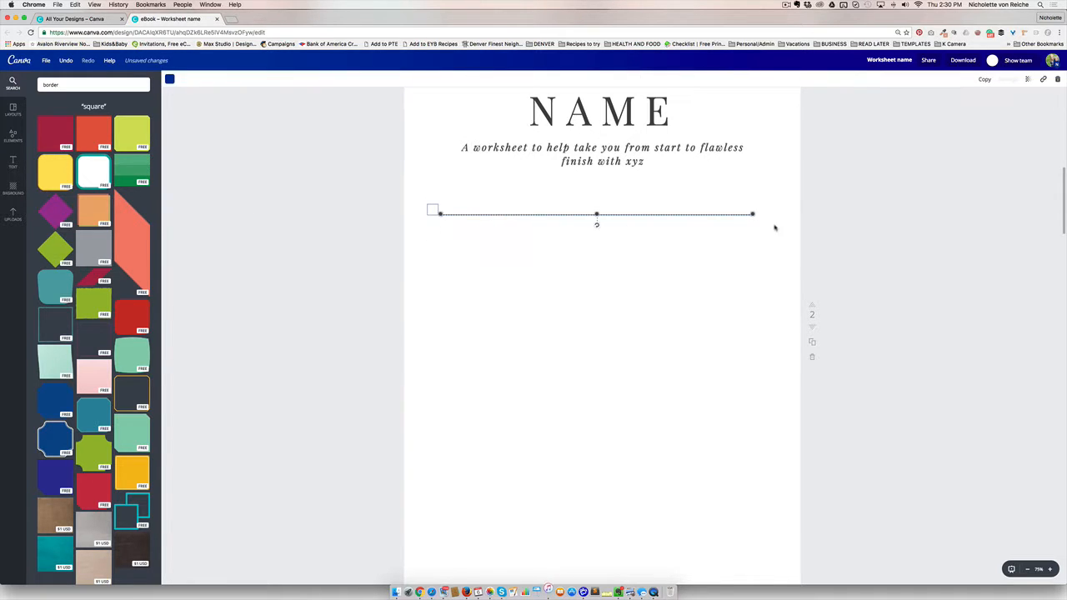
Adjust the writing line's length beside the checkbox.
left_click_drag(753, 213, 835, 213)
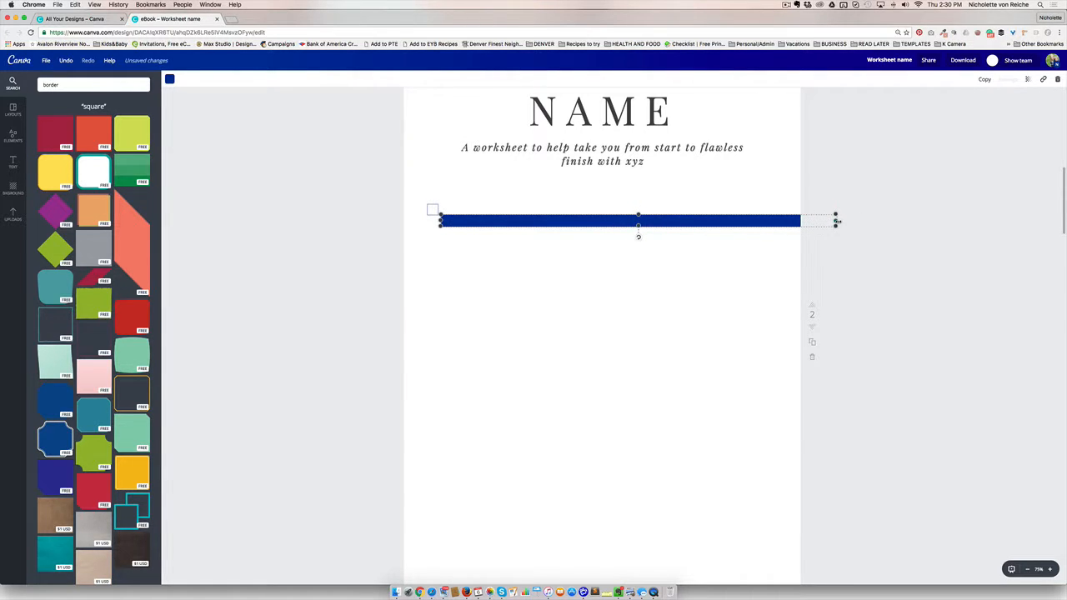
left_click_drag(835, 220, 733, 220)
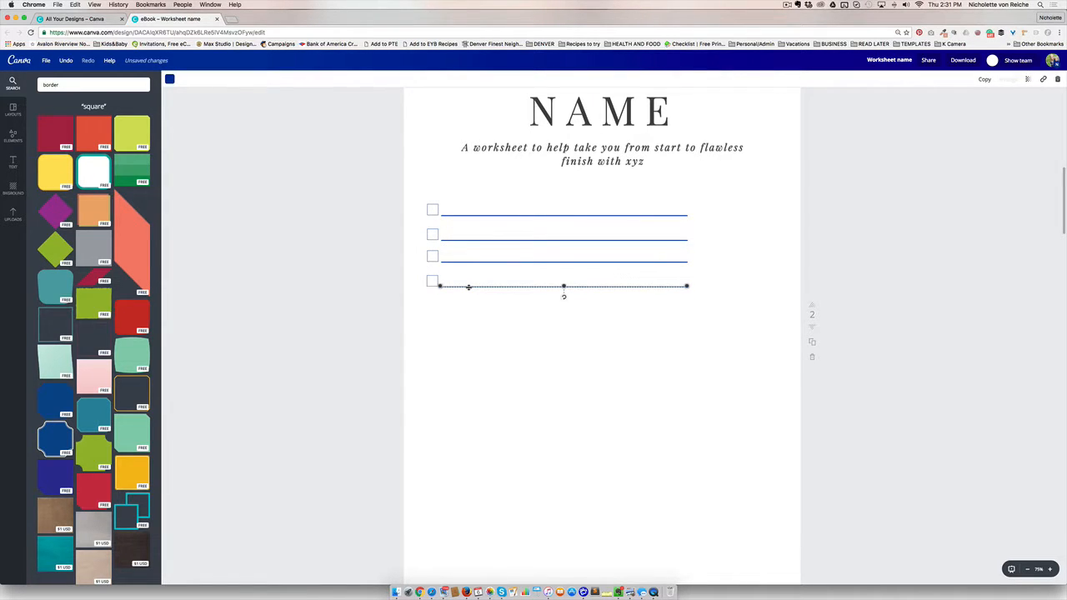
Position the copied writing line below the four-row checklist as the first full-width ruled line.
left_click_drag(563, 287, 572, 293)
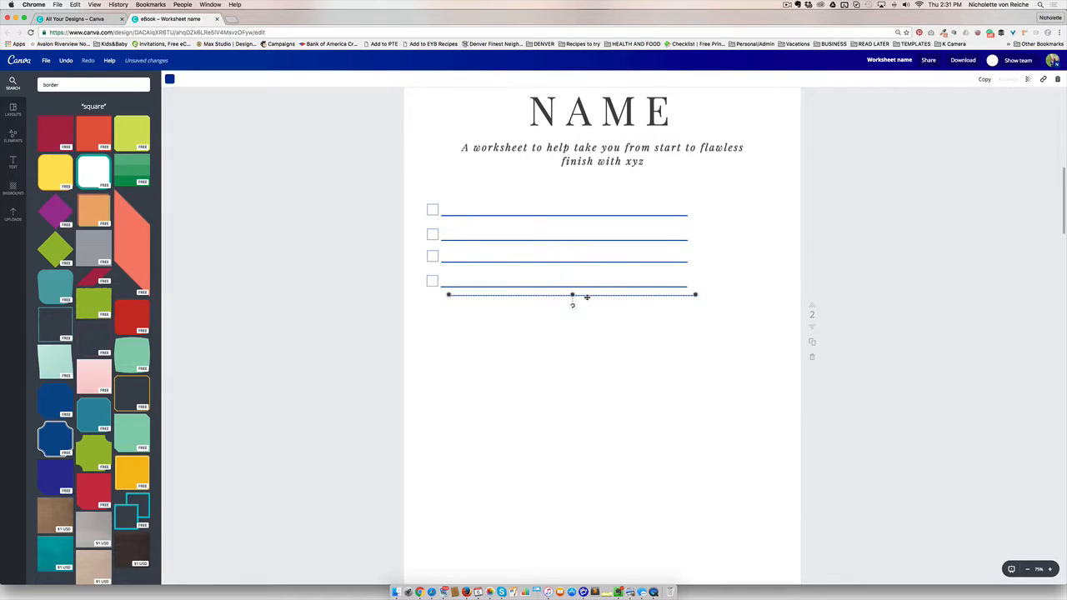
left_click_drag(572, 293, 597, 323)
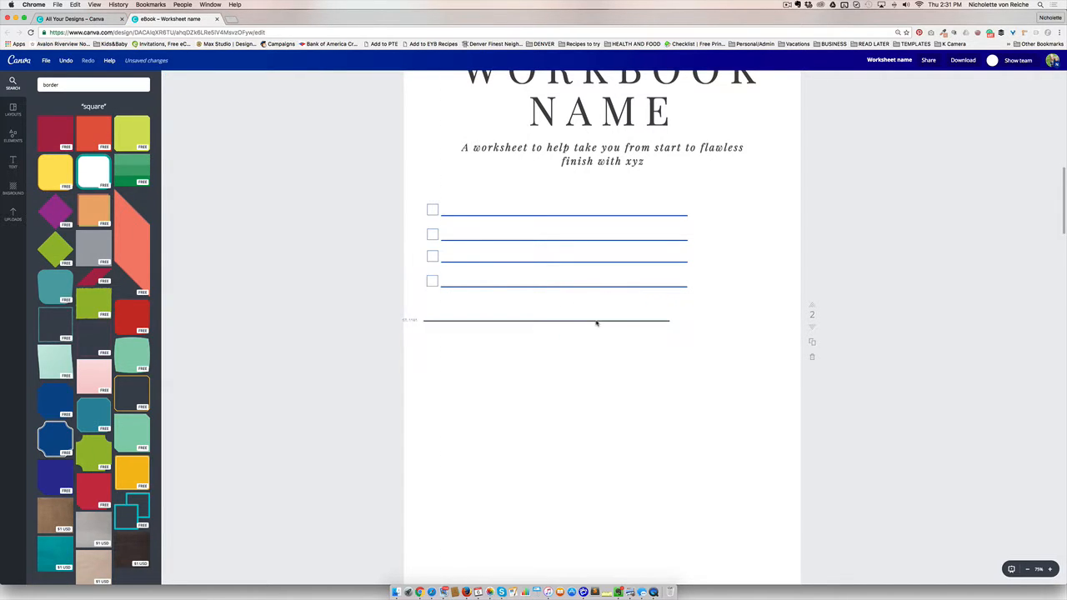
left_click(596, 320)
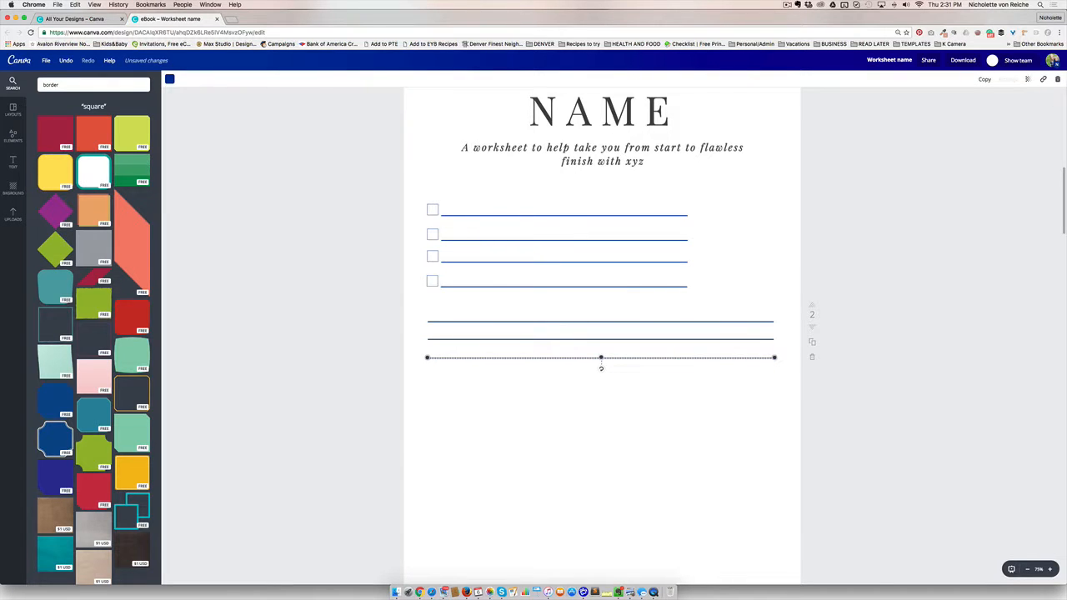
scroll("down", 3)
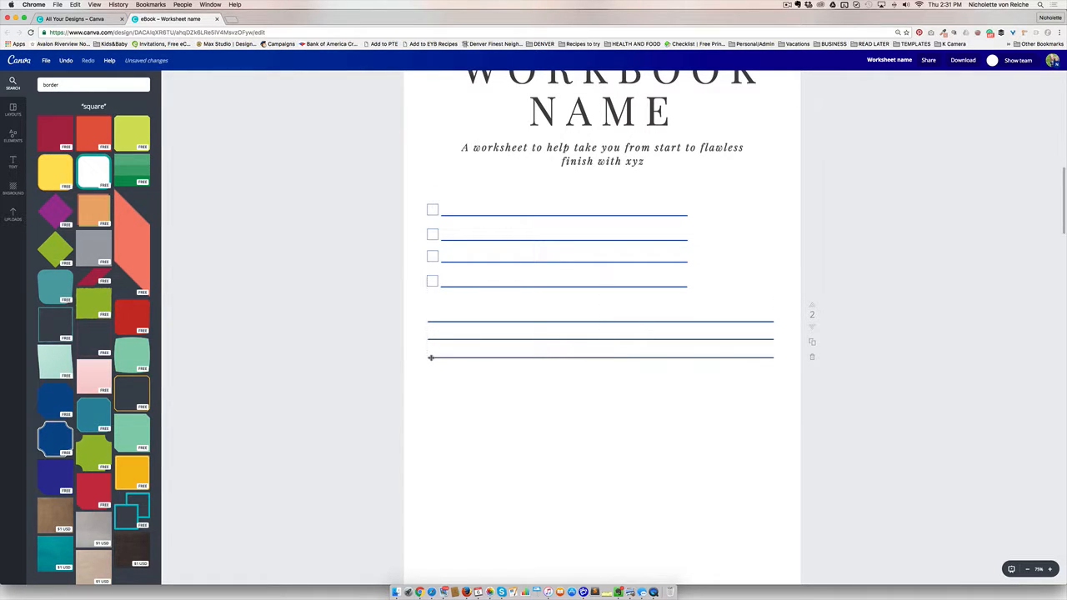
mouse_move(523, 406)
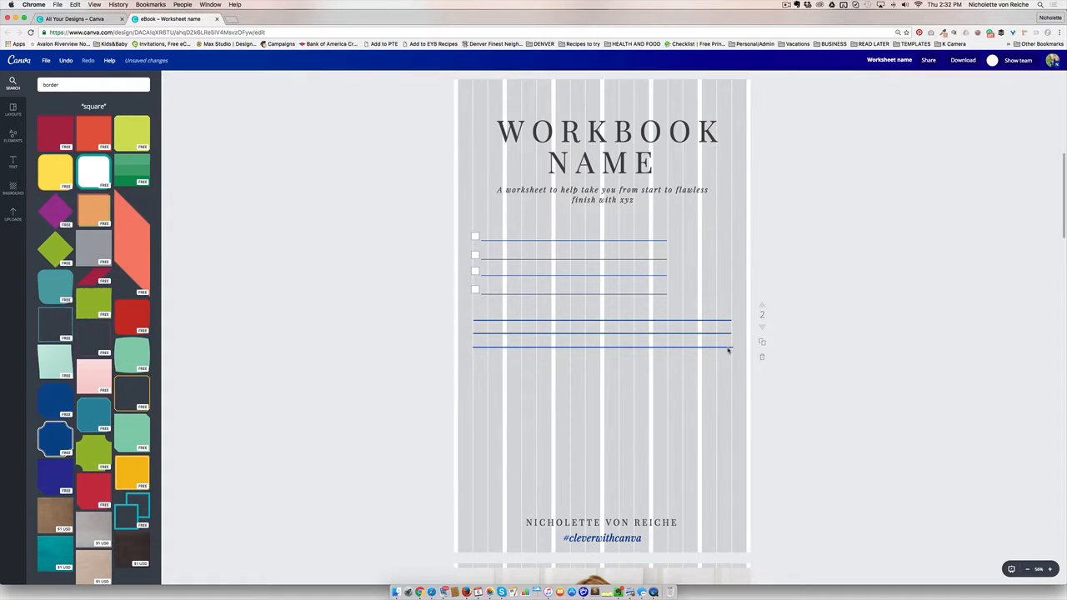
mouse_move(808, 380)
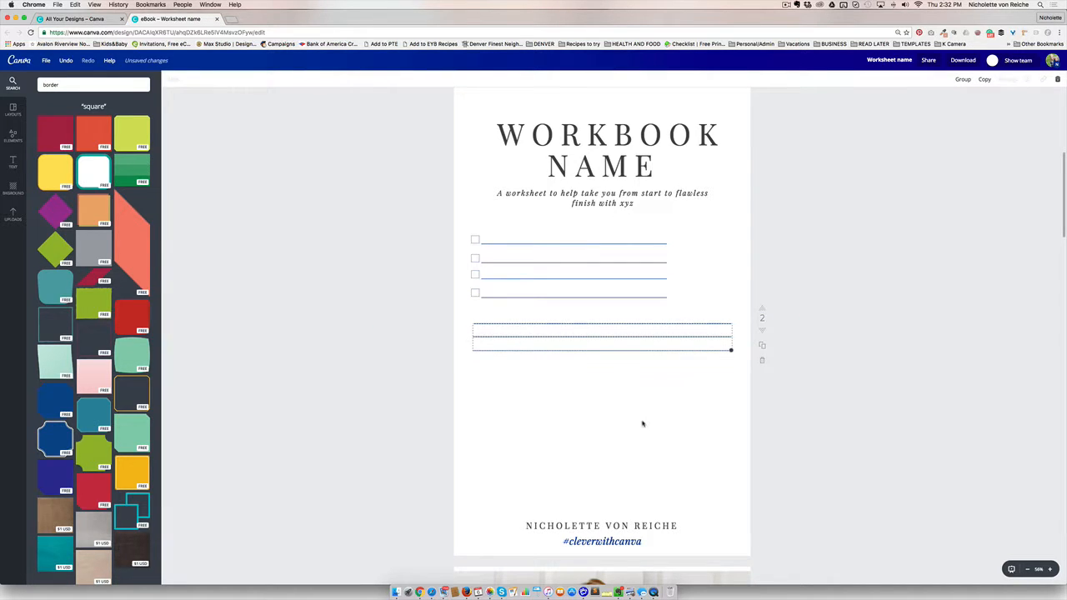
mouse_move(817, 377)
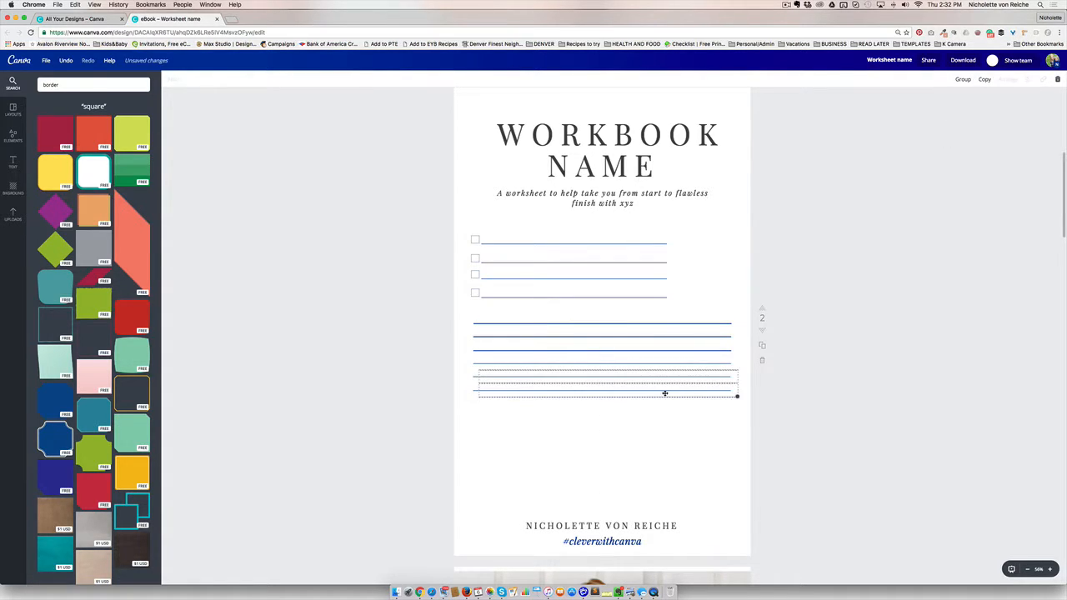
Lower the last ruled line so the stack below the checkboxes is evenly spaced.
left_click_drag(663, 395, 653, 432)
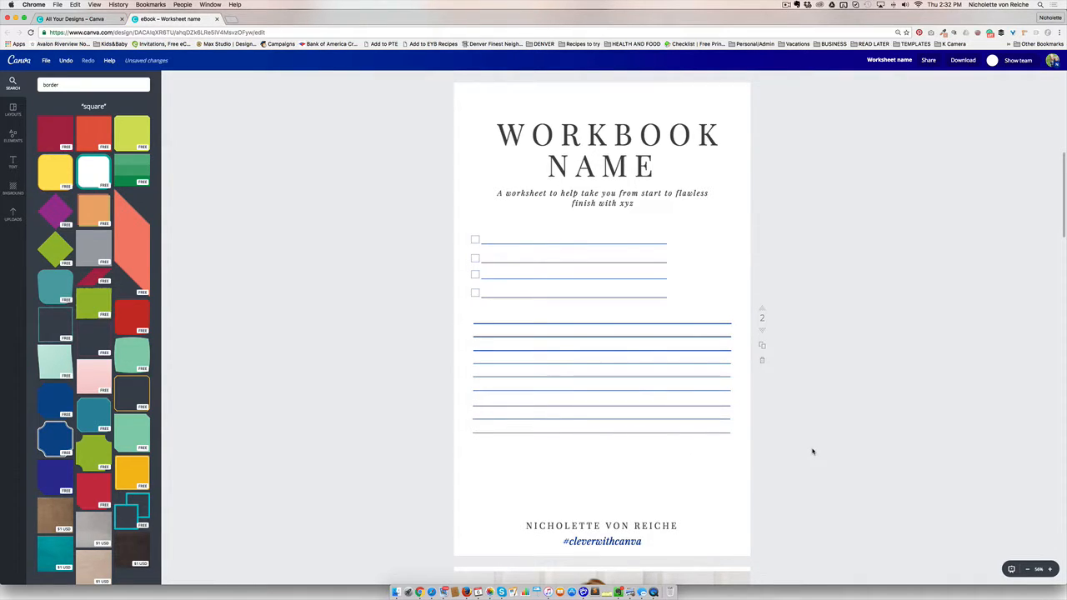
mouse_move(20, 286)
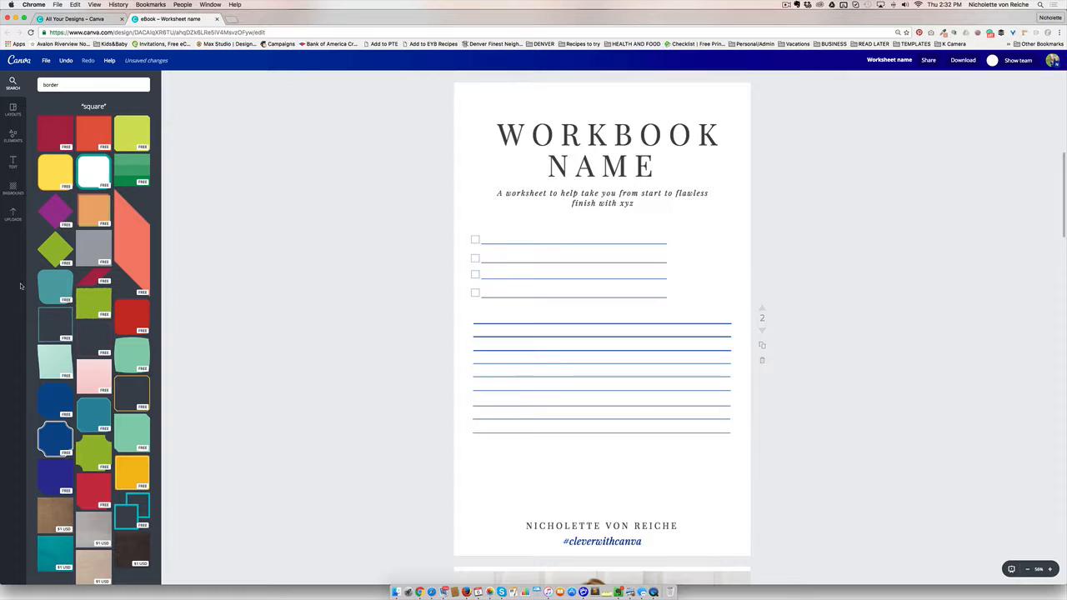
Add a full-width red line graphic from Elements as a divider beneath the subtitle.
left_click(94, 84)
type("lines")
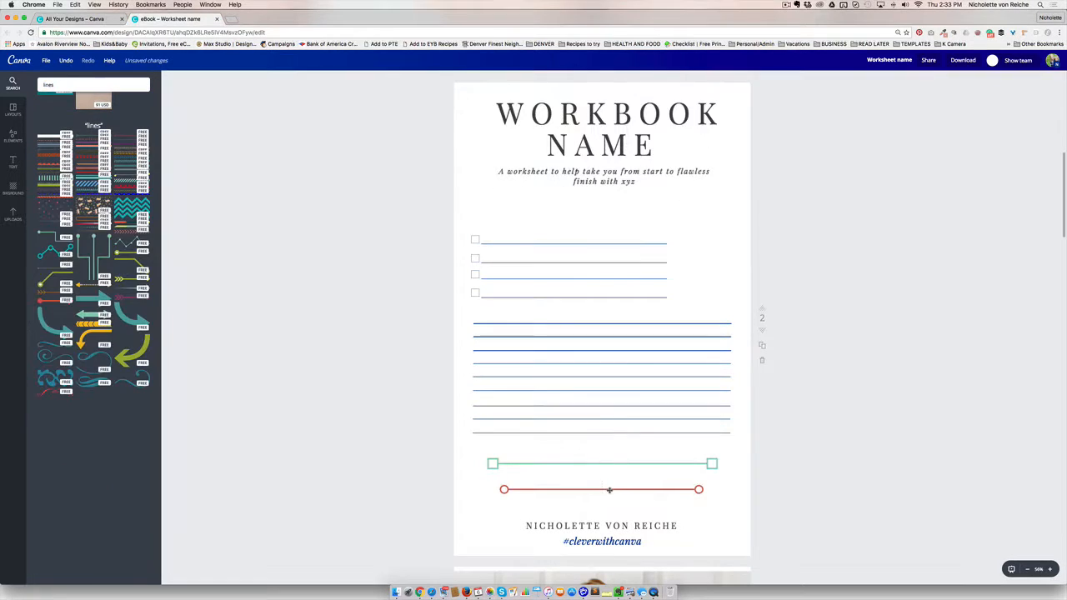
left_click_drag(600, 490, 603, 206)
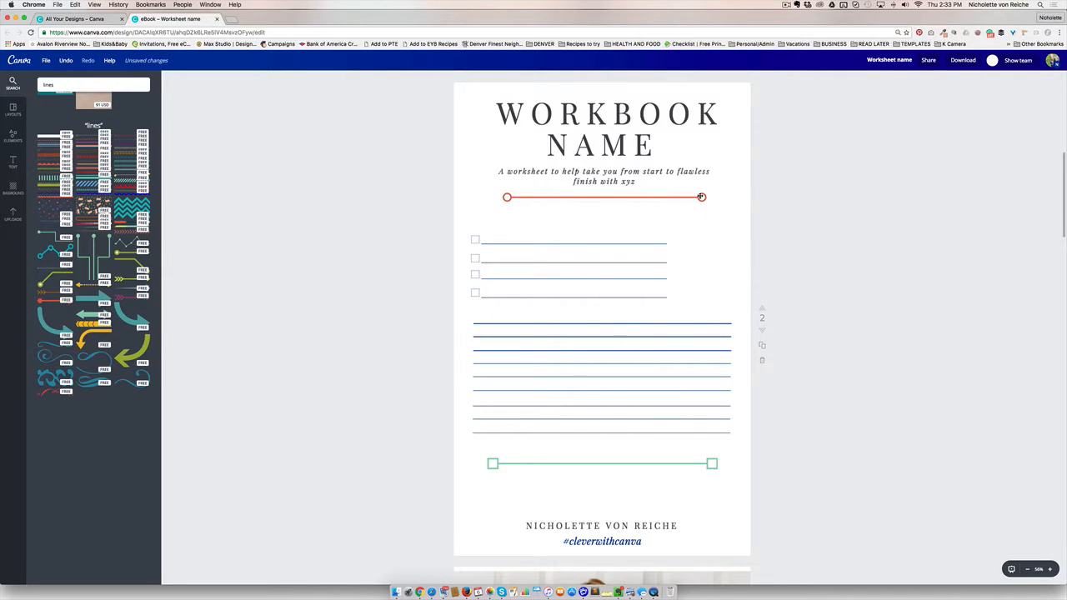
left_click(604, 197)
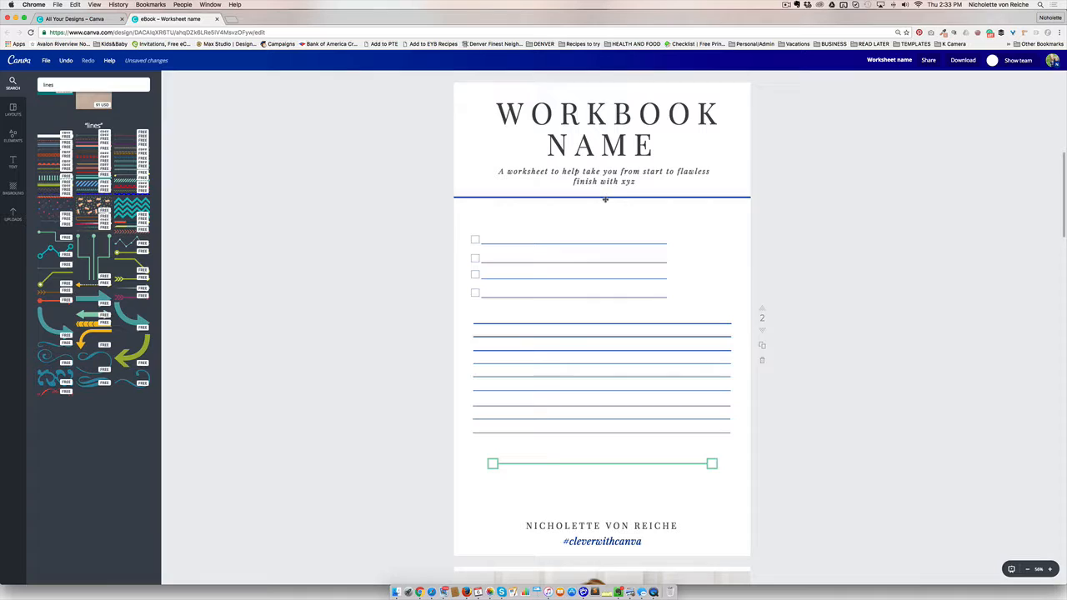
Add a plain thin line and position it as a dark rule just above the writing lines.
left_click(602, 197)
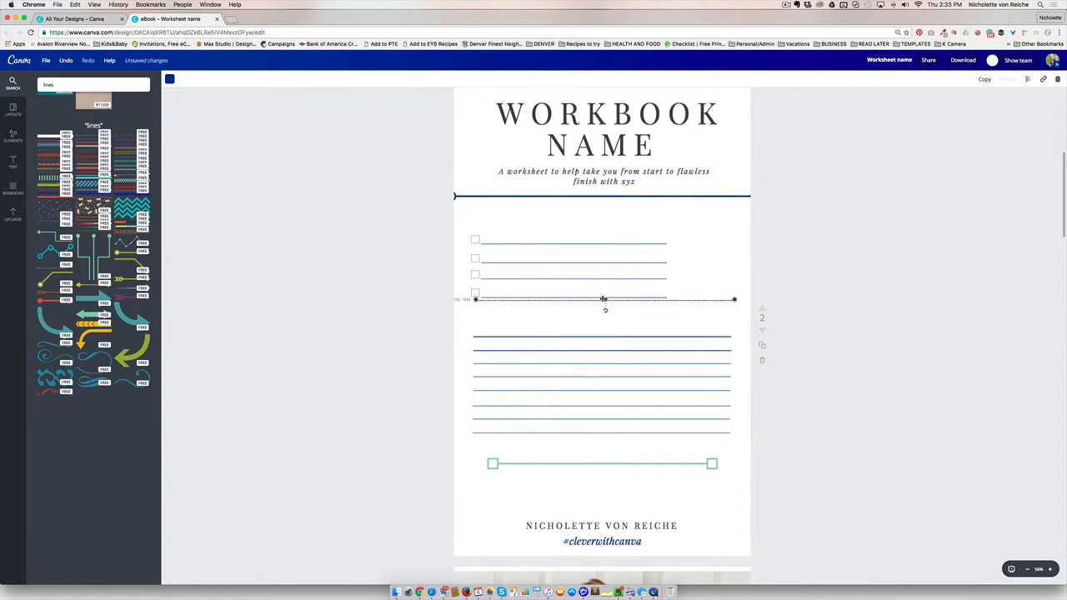
left_click_drag(603, 299, 603, 323)
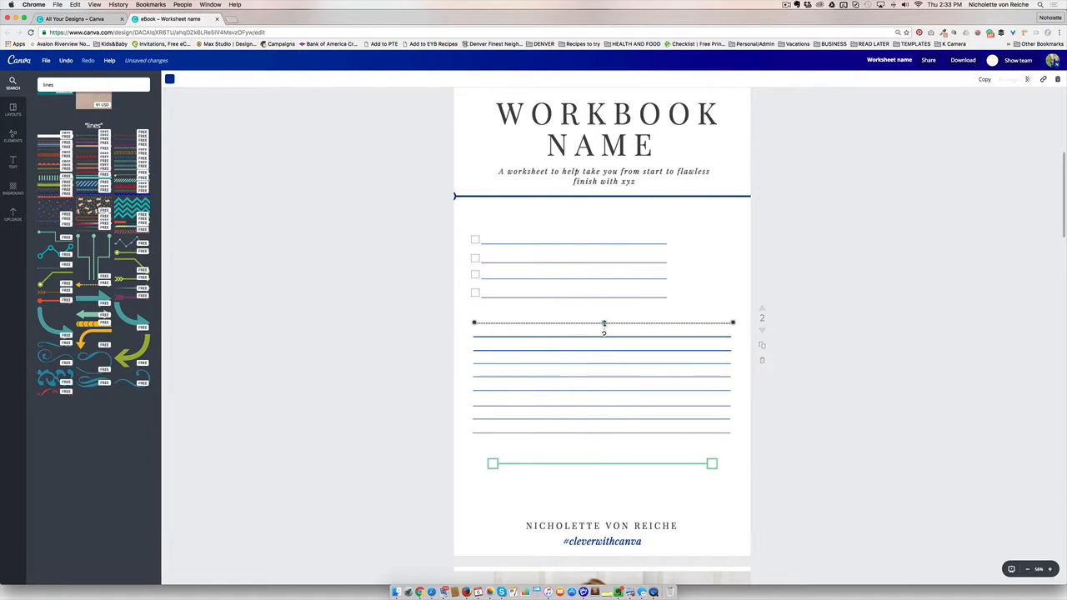
left_click(601, 323)
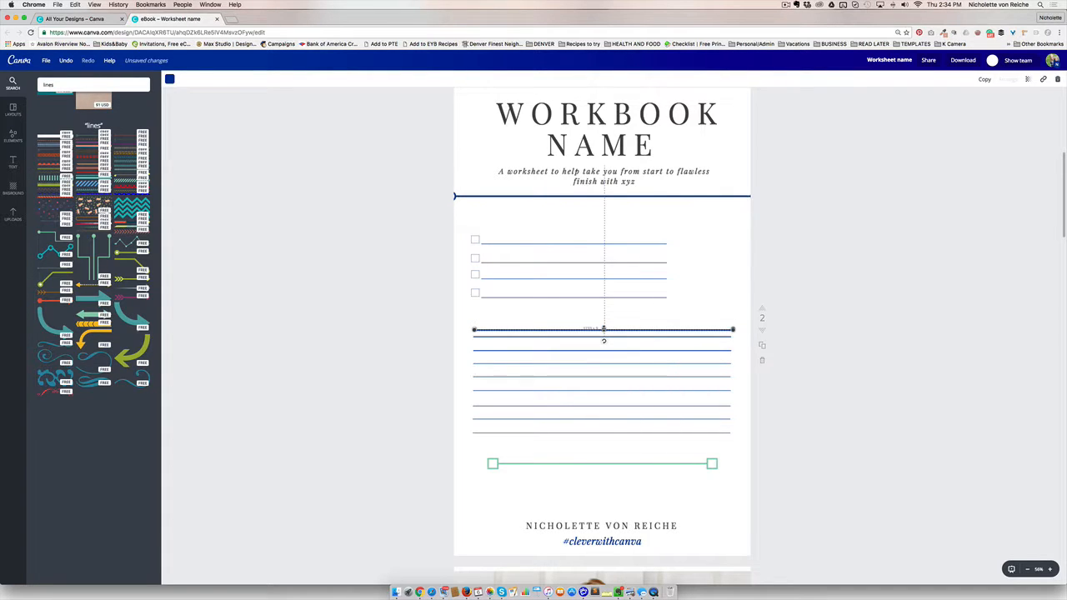
left_click(543, 224)
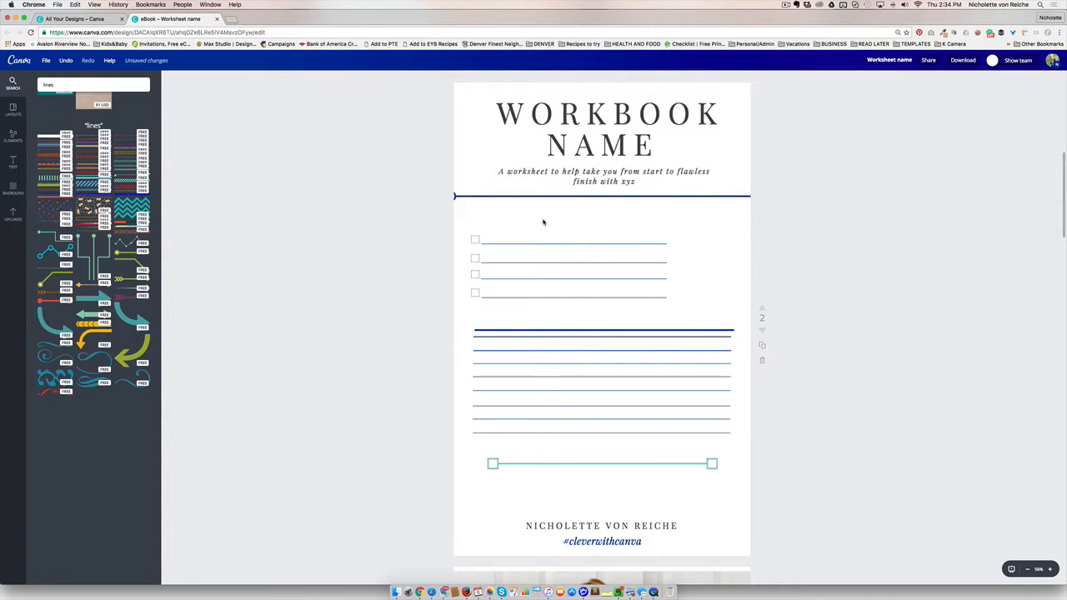
Add a body text box beneath the subtitle divider and fill it with a row of dashes.
left_click(600, 325)
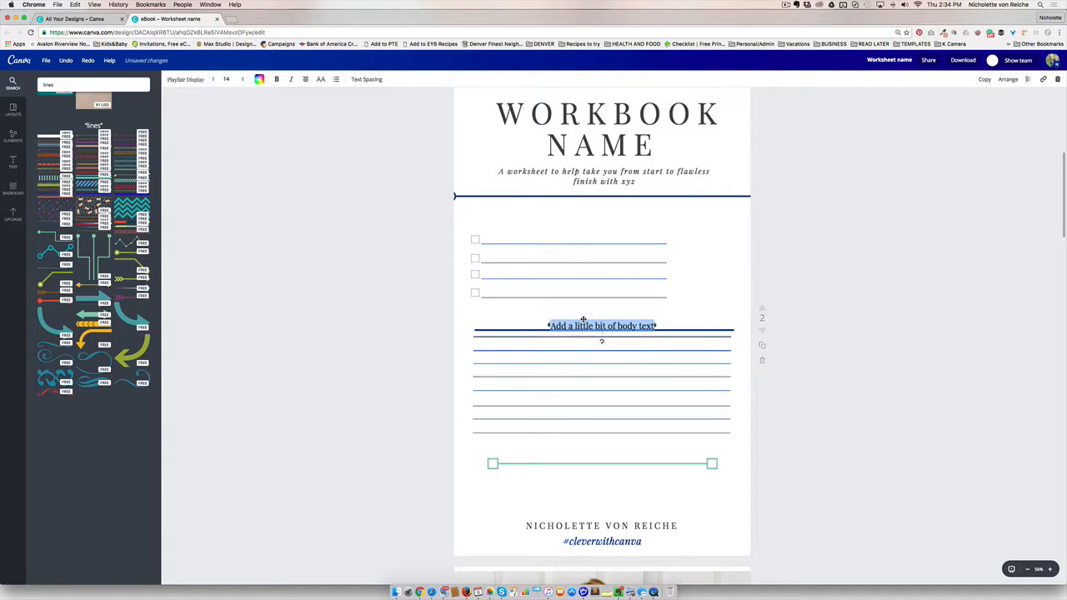
left_click_drag(600, 325, 600, 217)
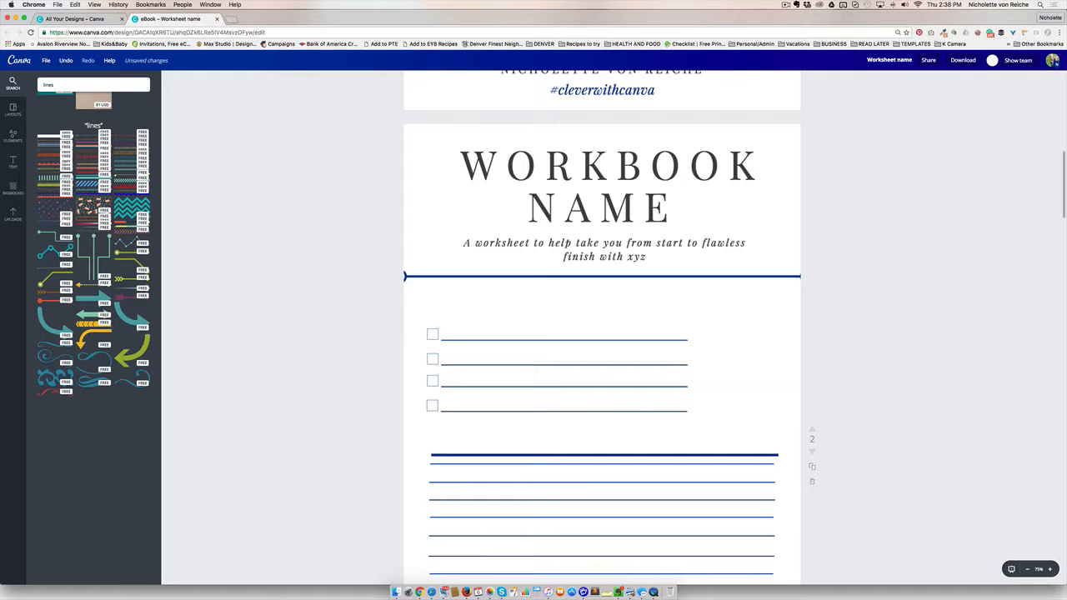
left_click(601, 277)
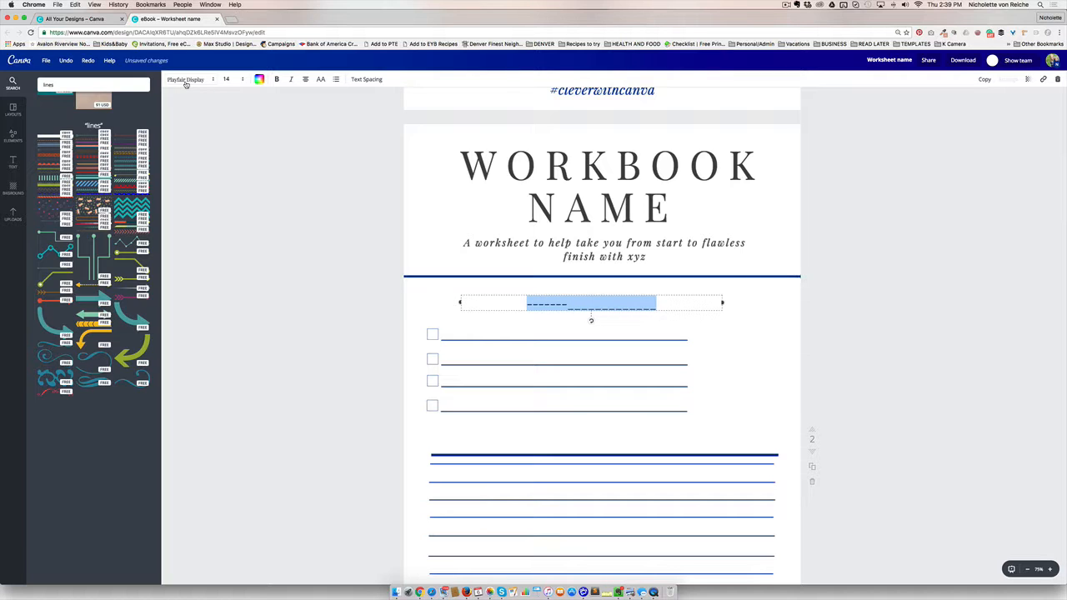
Pick a different font for the dashed divider text from the font list.
left_click(185, 80)
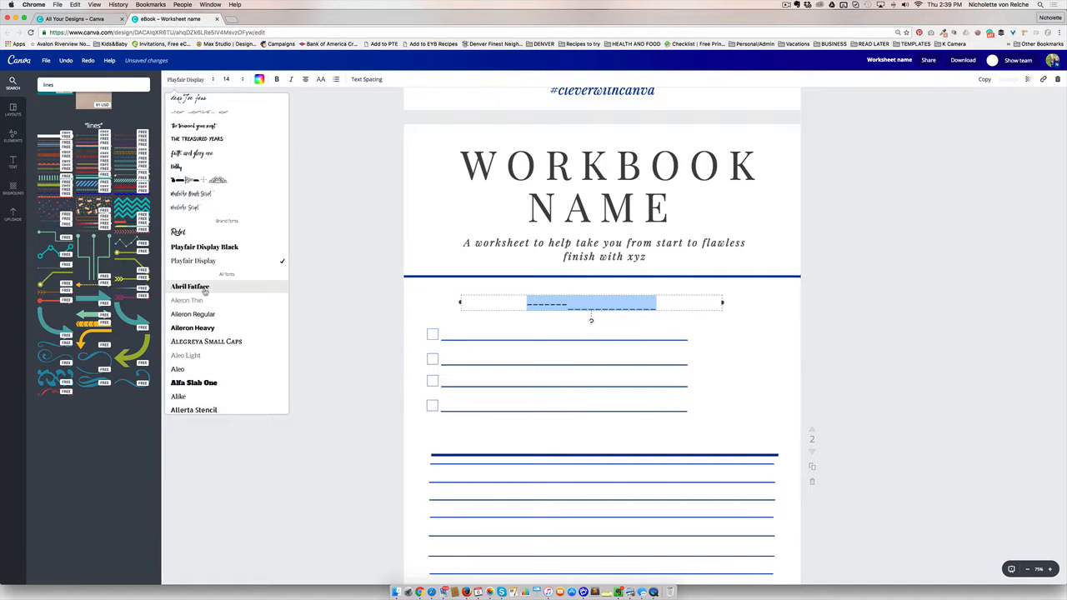
scroll("down", 3)
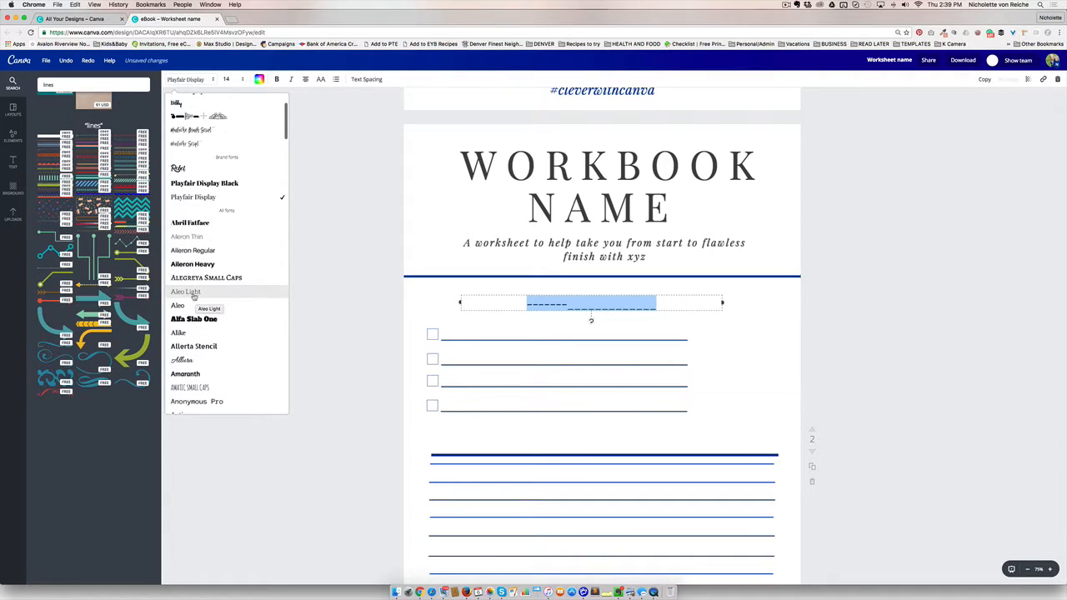
left_click(190, 224)
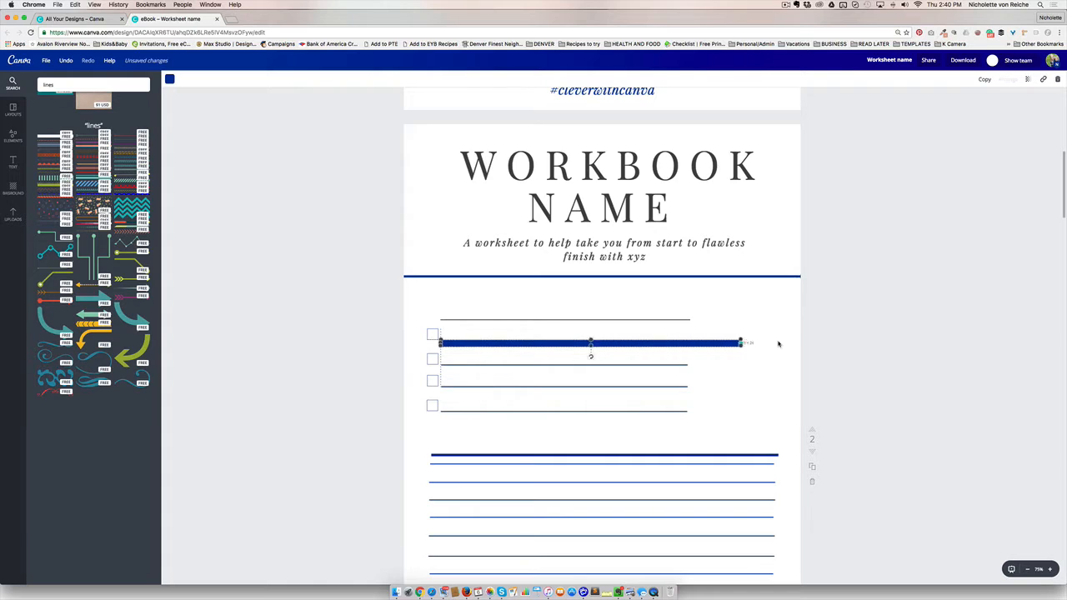
Move the dashed divider just above the checkbox rows, then select the subtitle divider line.
left_click_drag(740, 343, 687, 343)
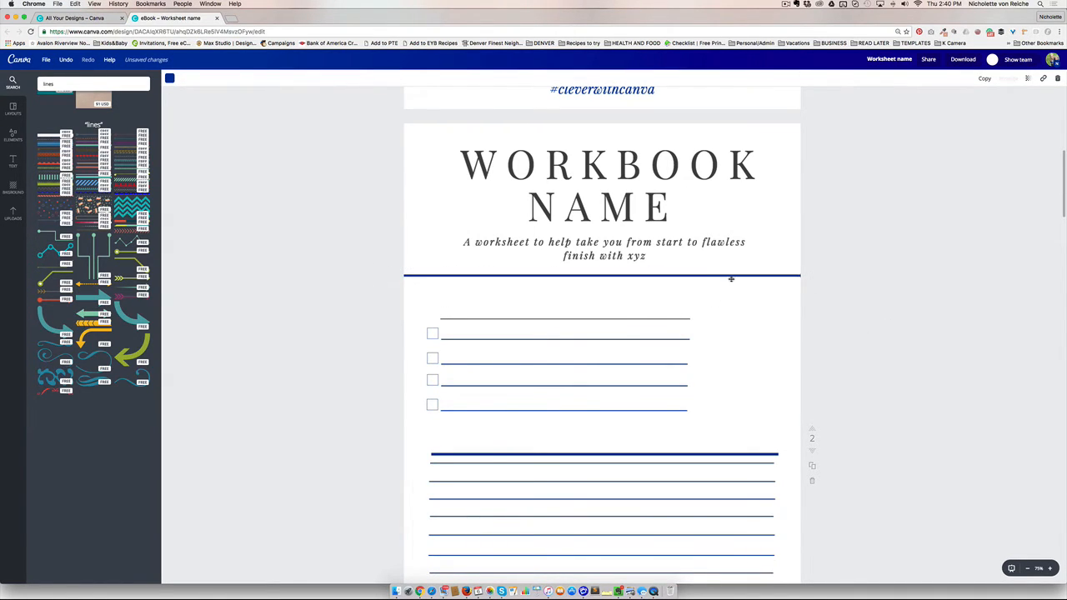
left_click(600, 275)
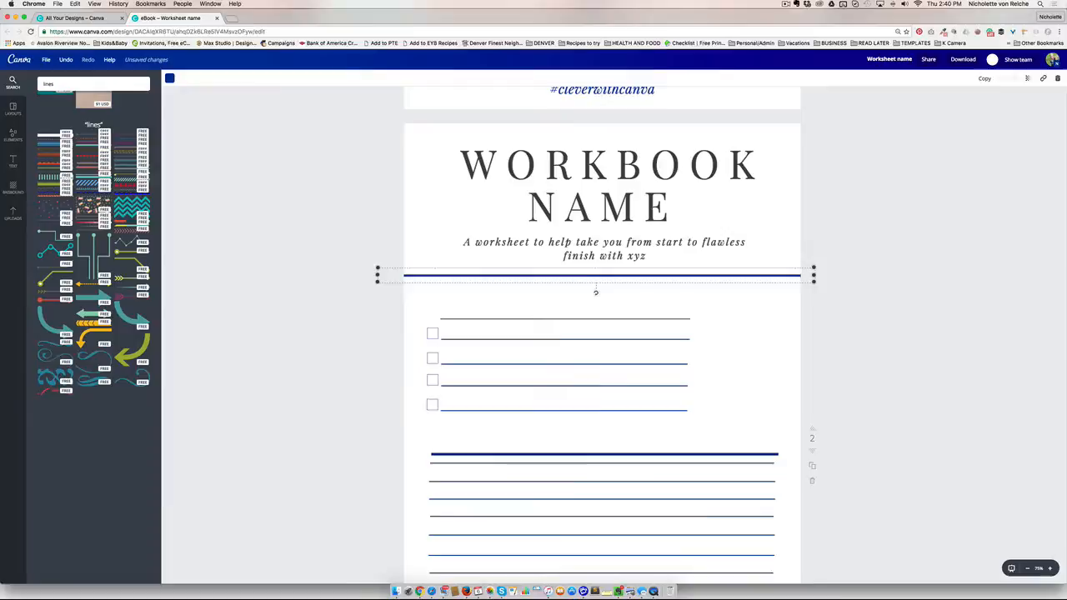